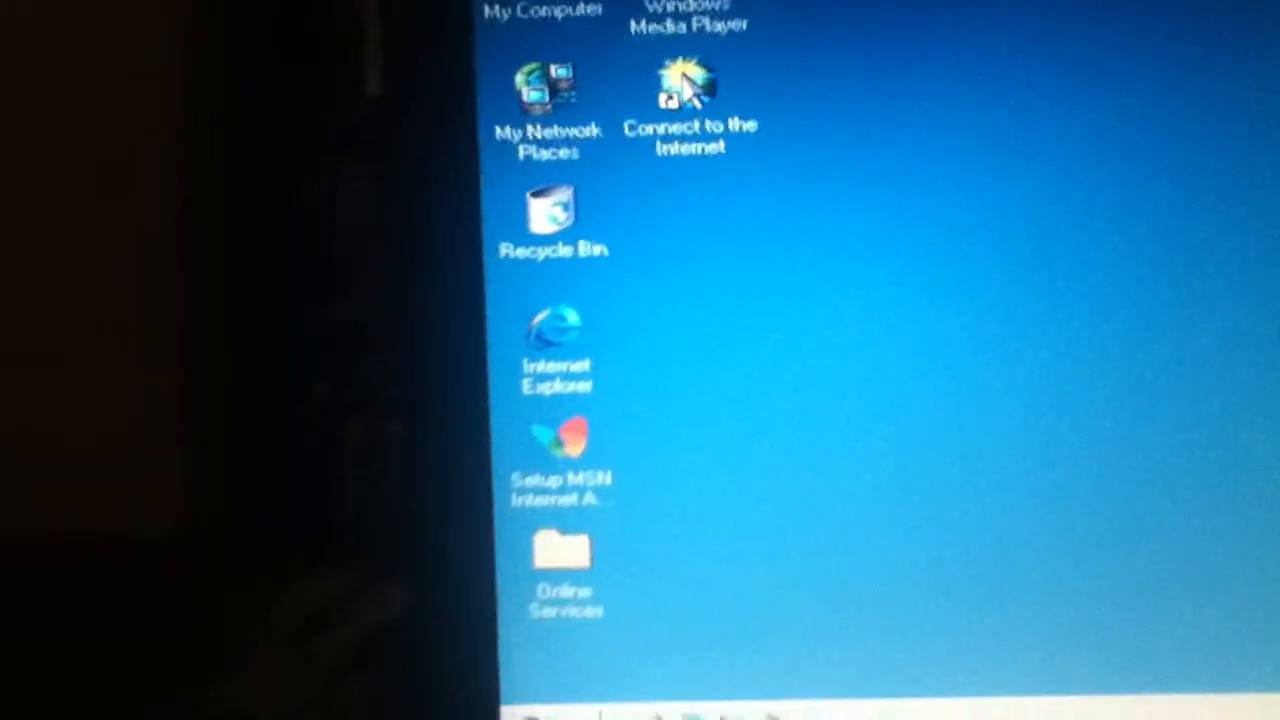
Bring up the Start menu and point at the Settings entry
click(490, 684)
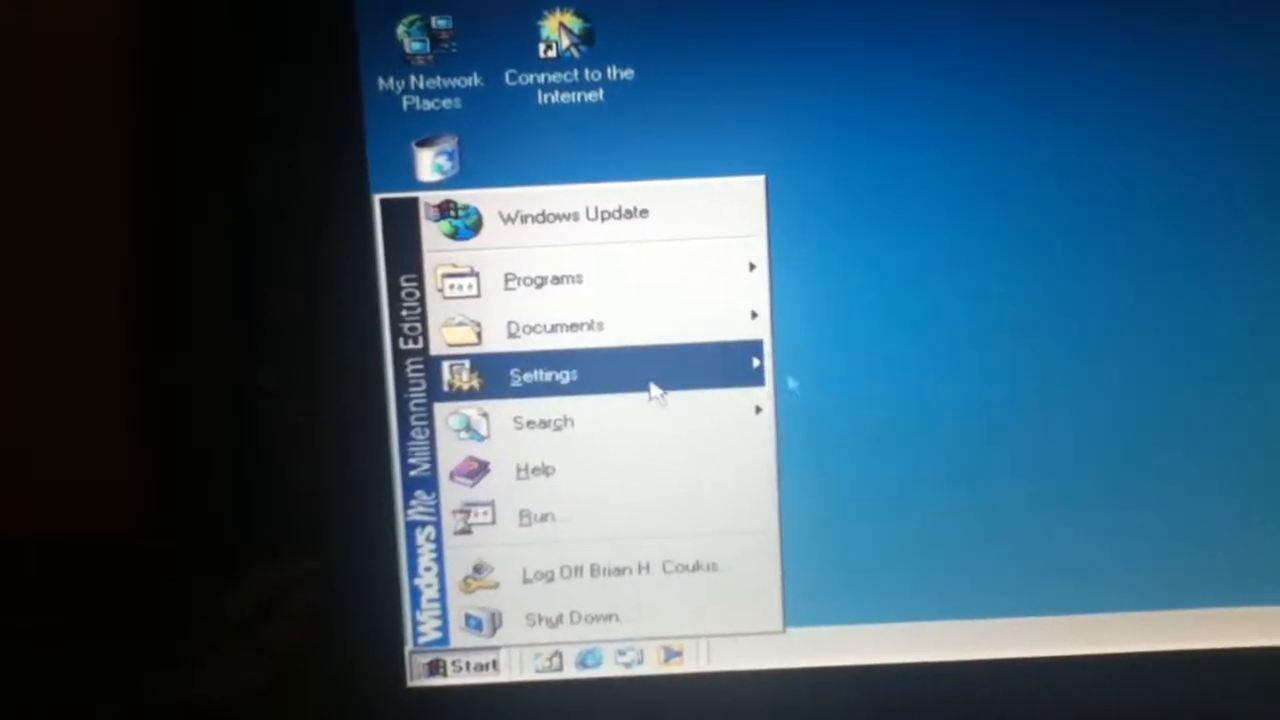
Reach Display Properties on the Background tab via Control Panel
click(836, 374)
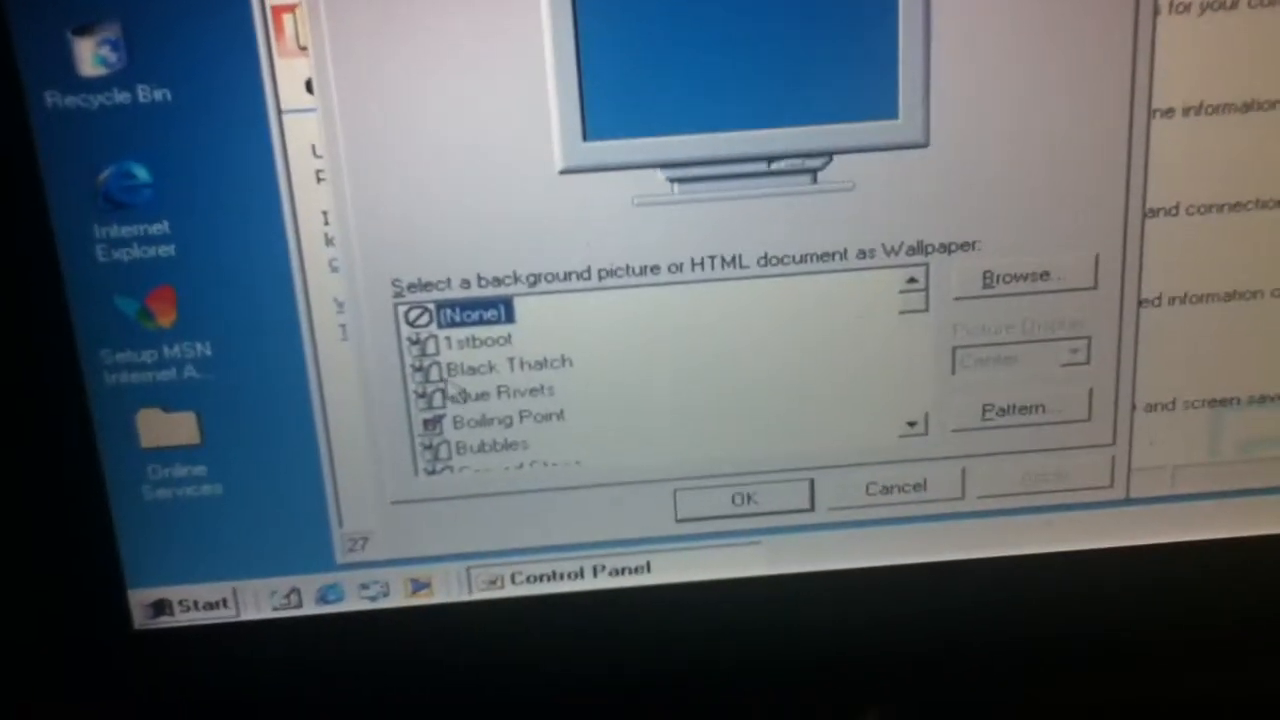
Pick Gold Petals from the Wallpaper list, stretched, and apply it
click(500, 530)
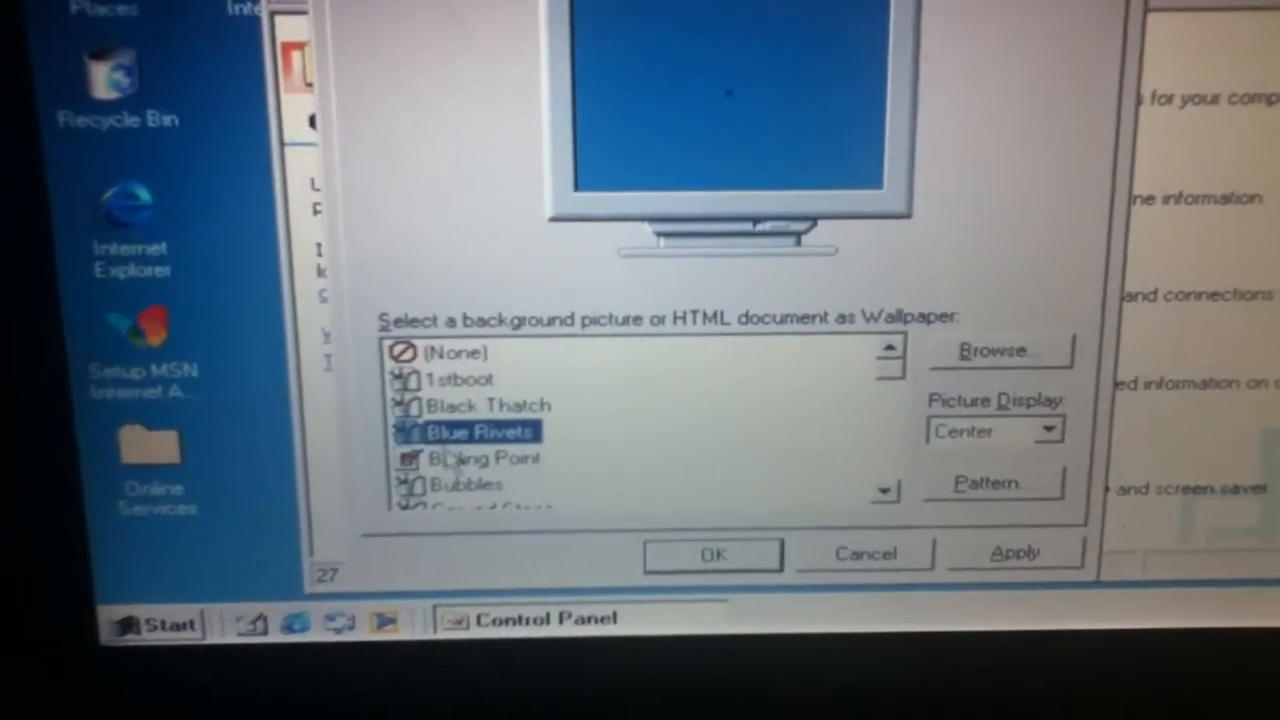
click(484, 458)
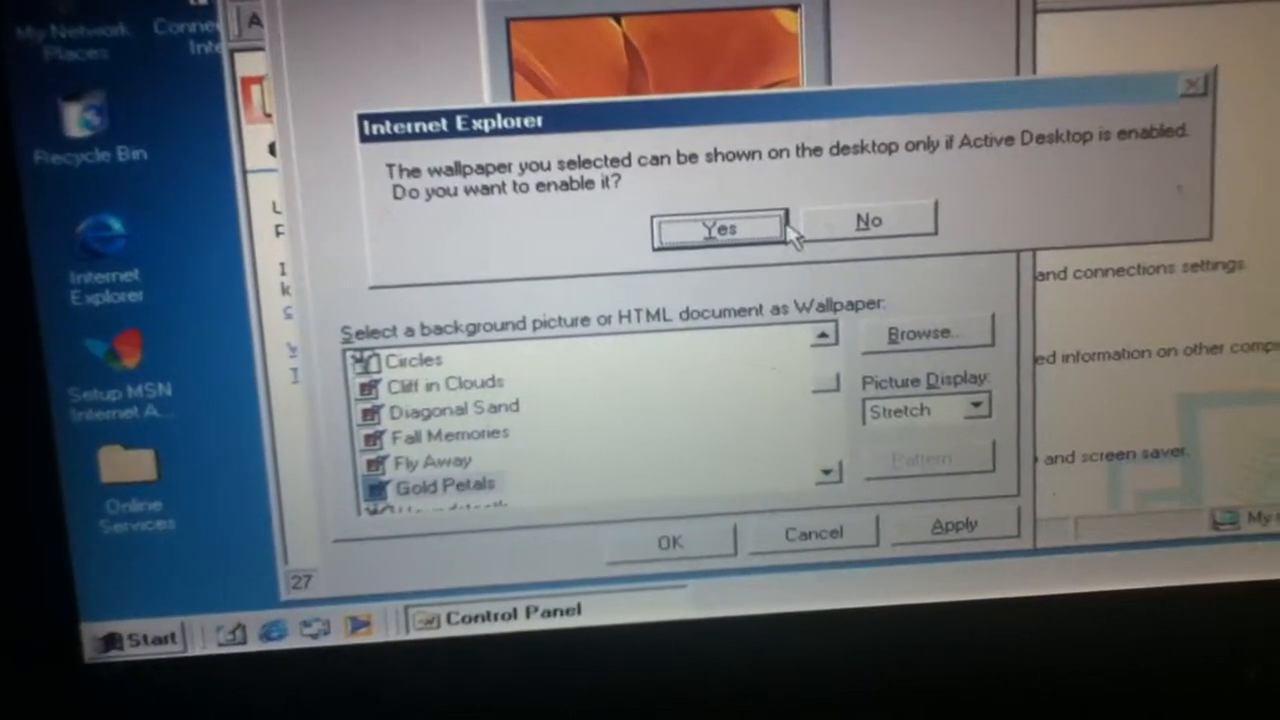
Answer Yes to enable Active Desktop so Gold Petals previews
click(718, 228)
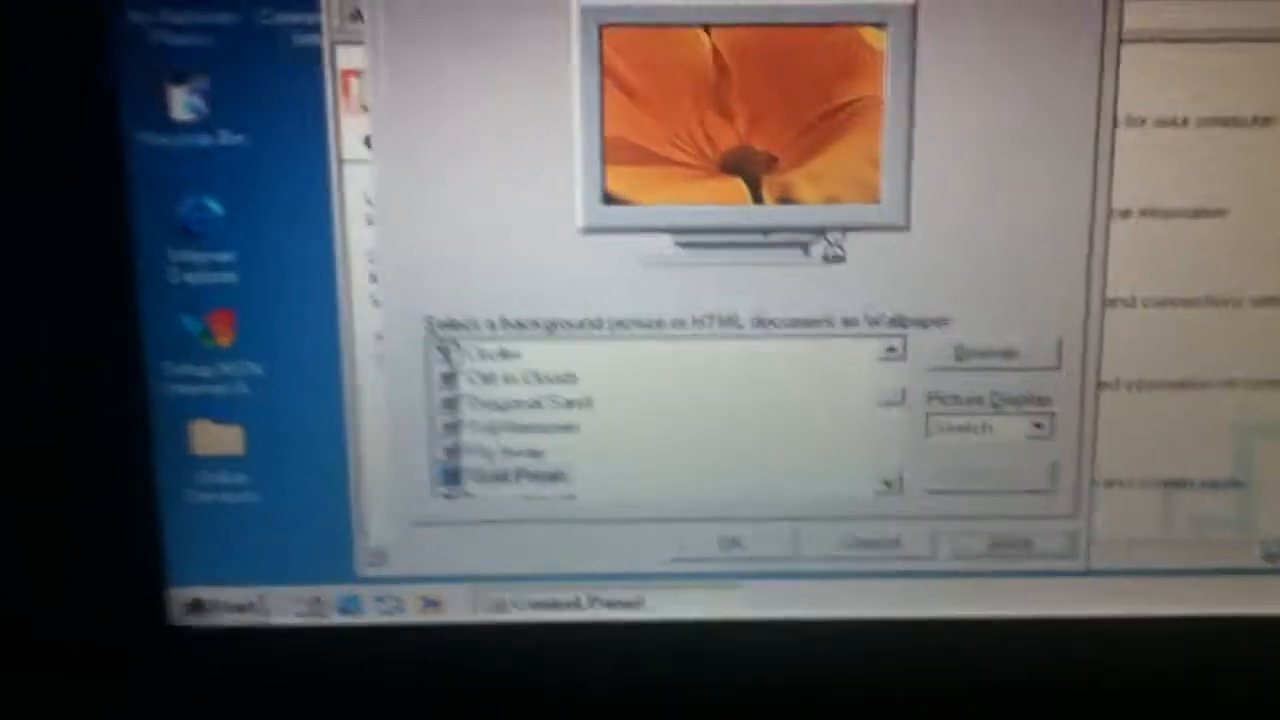